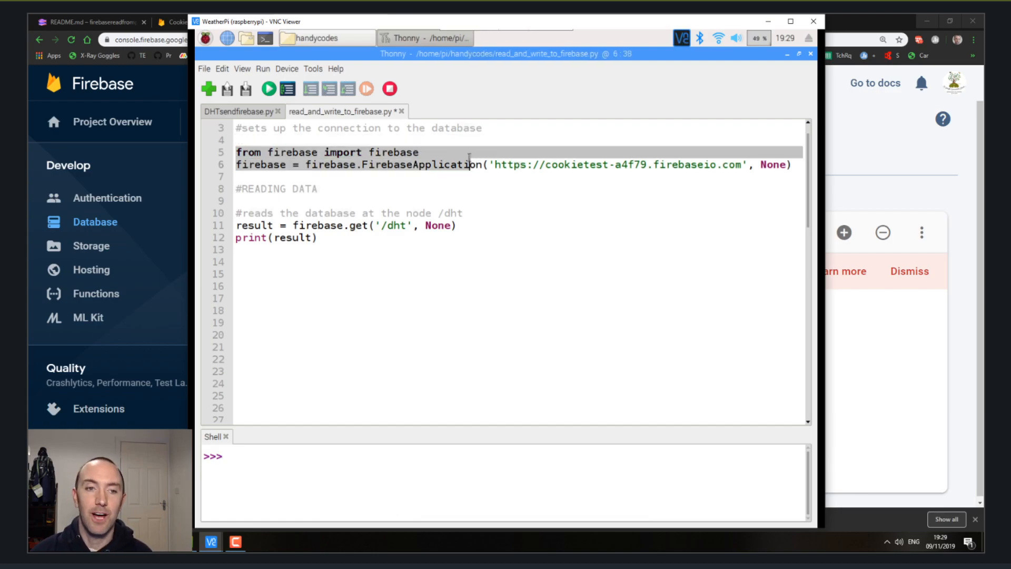
# - Bring up Manage packages and enter python-firebase as the package to search for
pyautogui.click(313, 70)
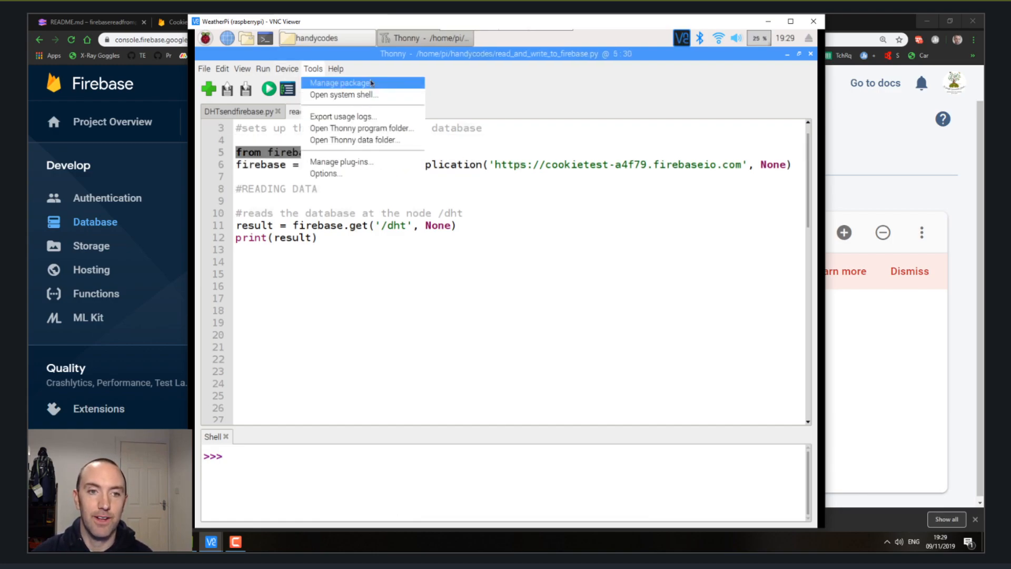
pyautogui.click(343, 82)
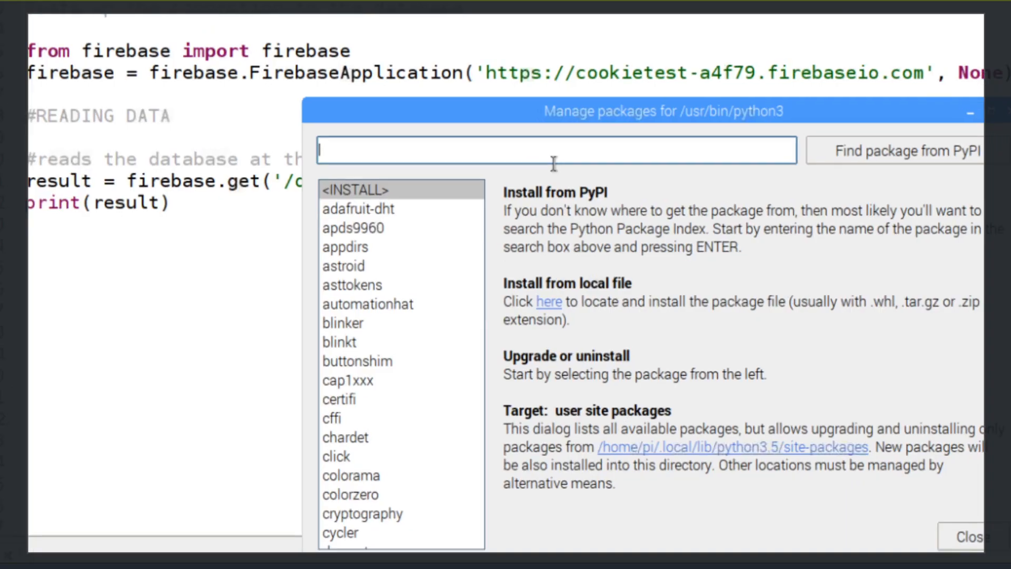
pyautogui.write('firebase')
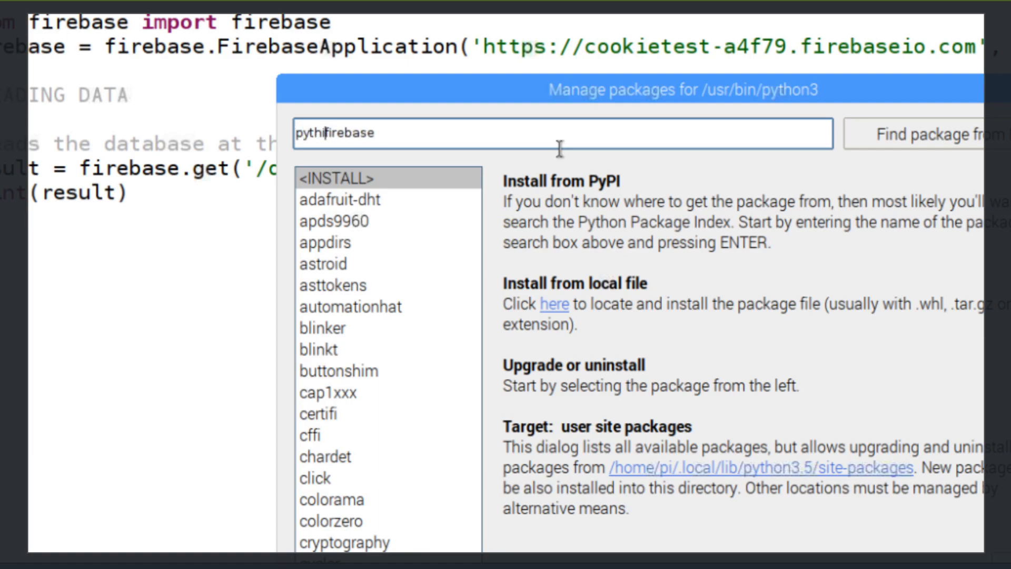
pyautogui.write('python-firebase')
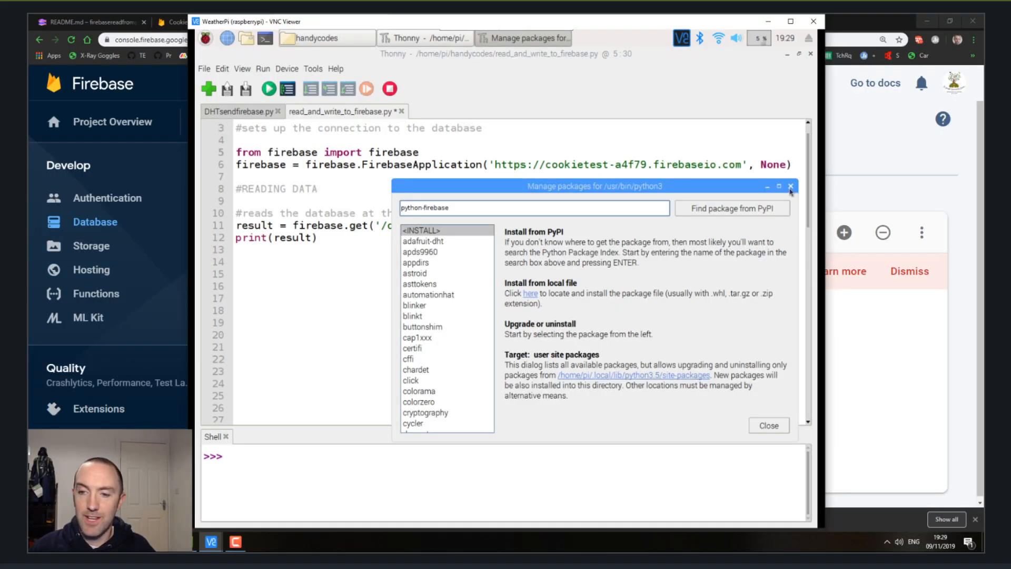
# - Dismiss the package manager and run read_and_write_to_firebase.py to print the /dht node
pyautogui.click(791, 186)
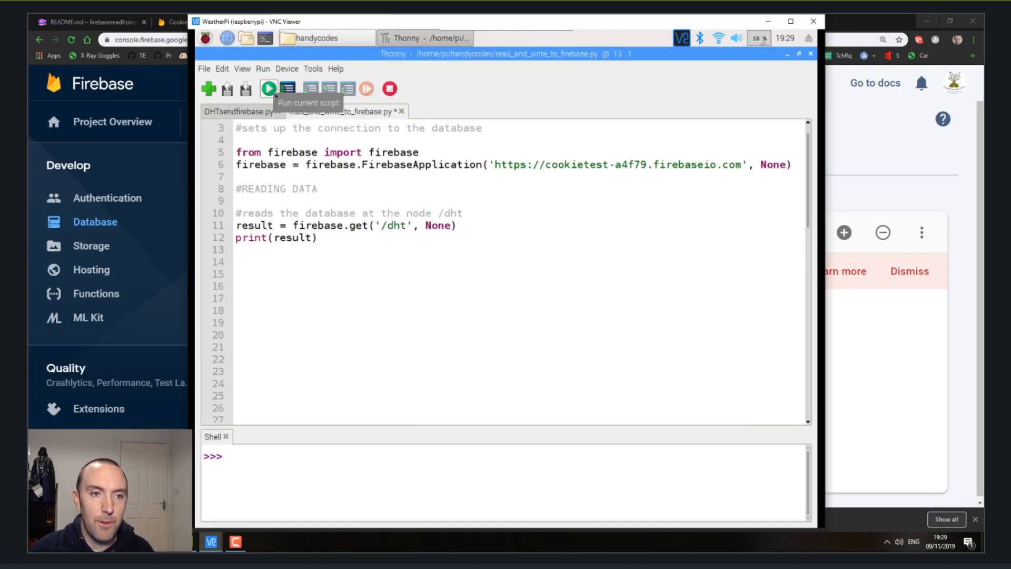
pyautogui.click(268, 89)
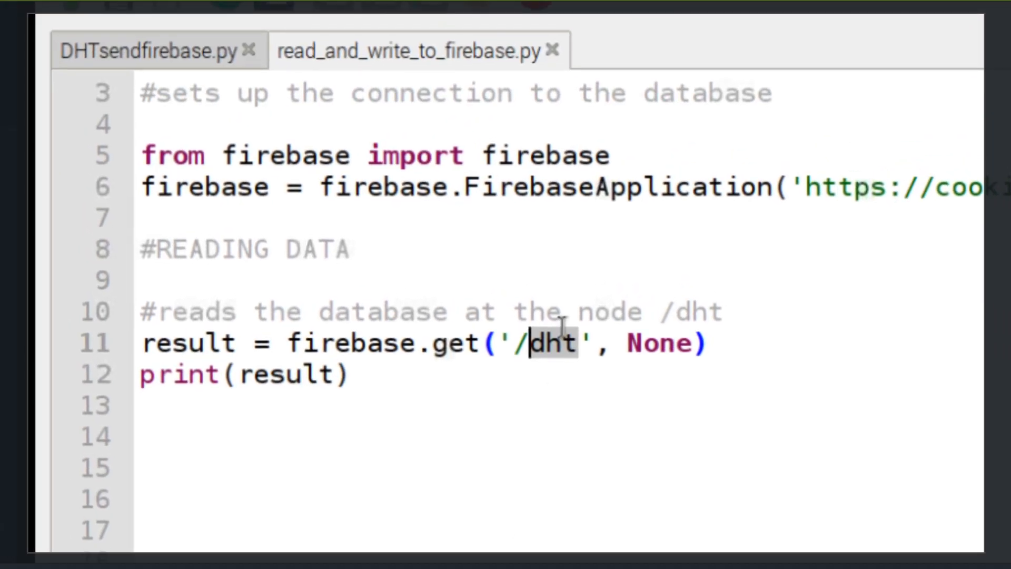
# - Point firebase.get() at '/sensor' on line 11 and run the script again
pyautogui.write('sensor')
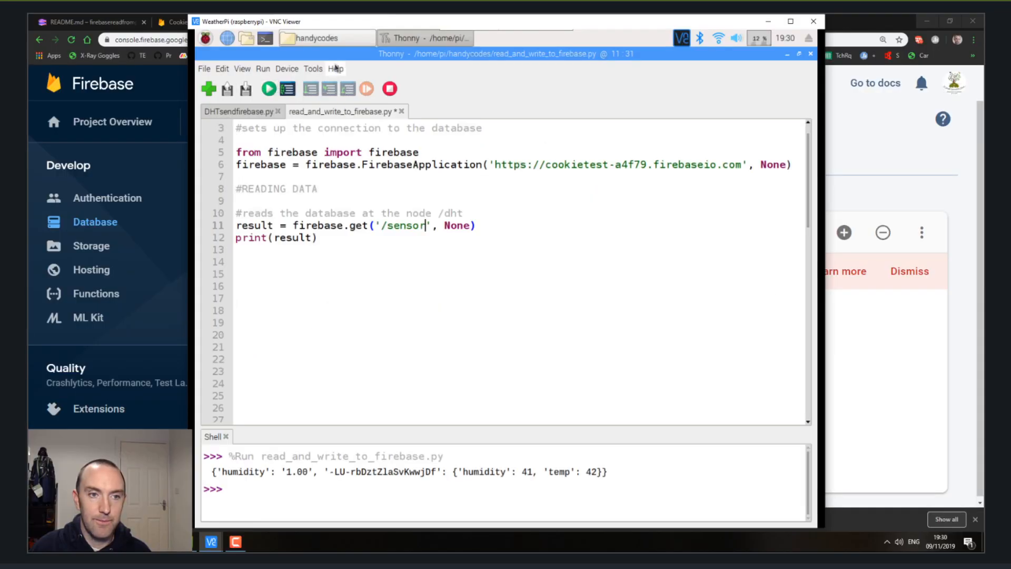
pyautogui.moveTo(267, 89)
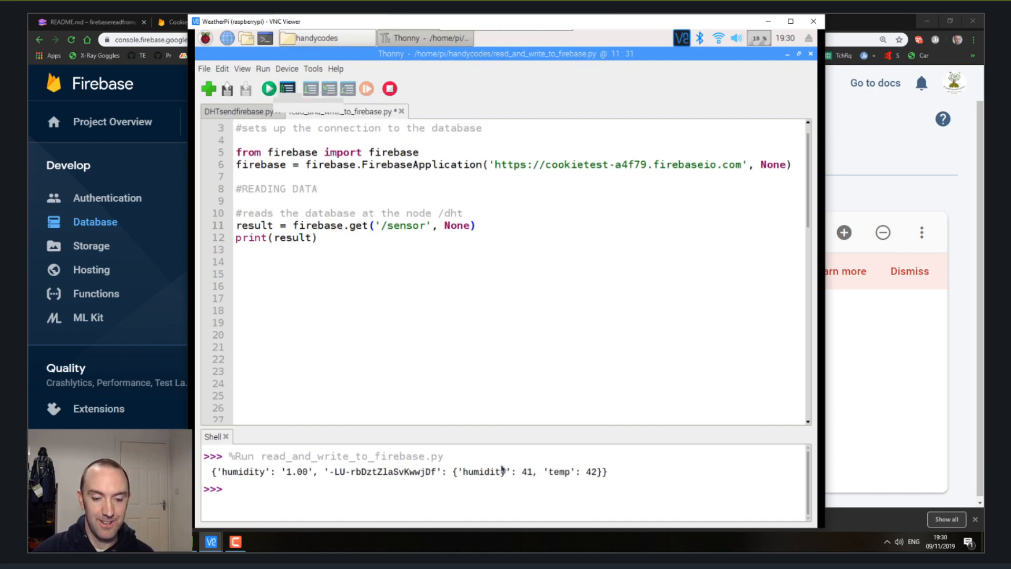
pyautogui.click(268, 88)
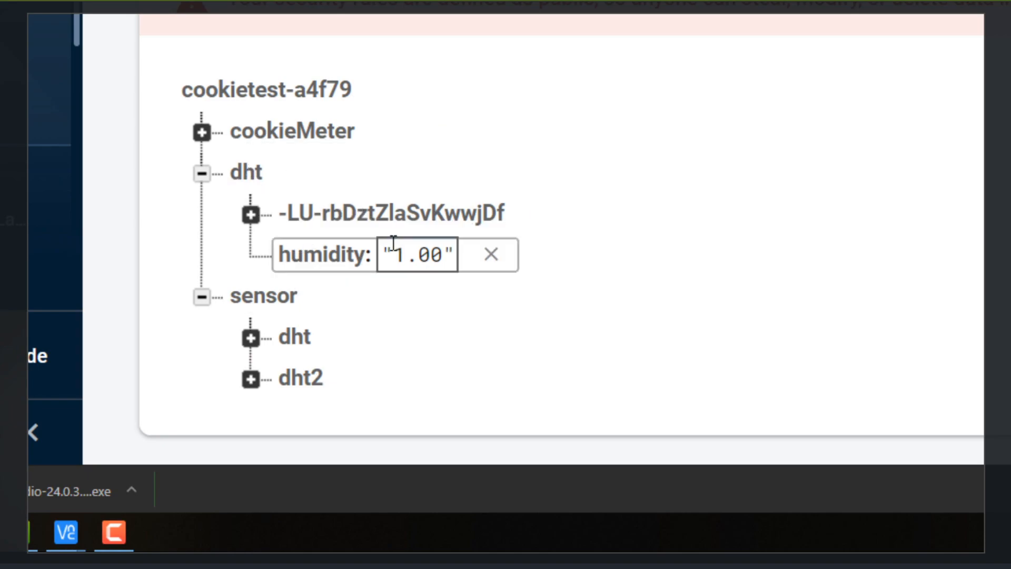
pyautogui.moveTo(474, 268)
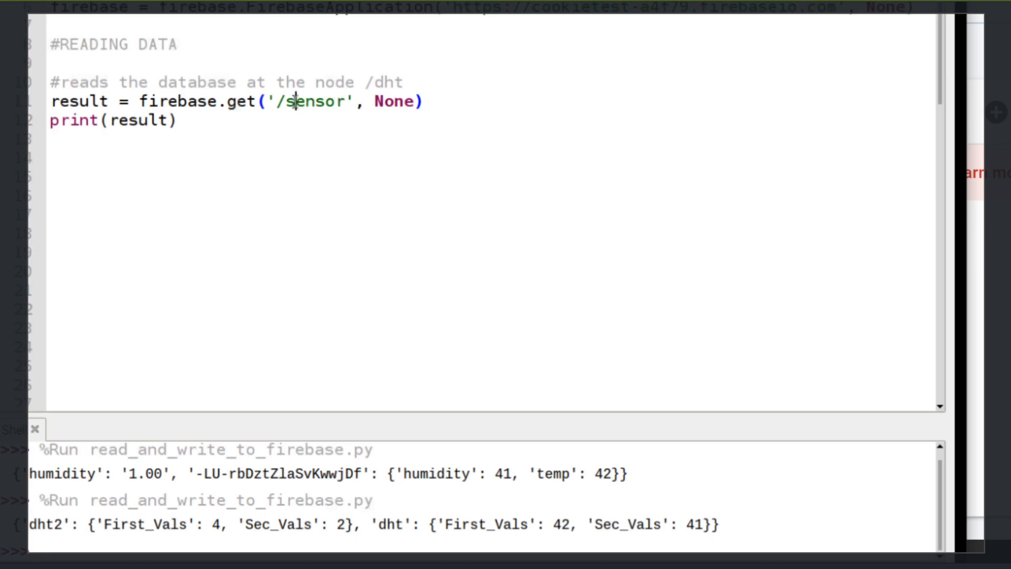
# - Edit line 11 so firebase.get() reads '/dht/' instead of '/sensor'
pyautogui.write('dht')
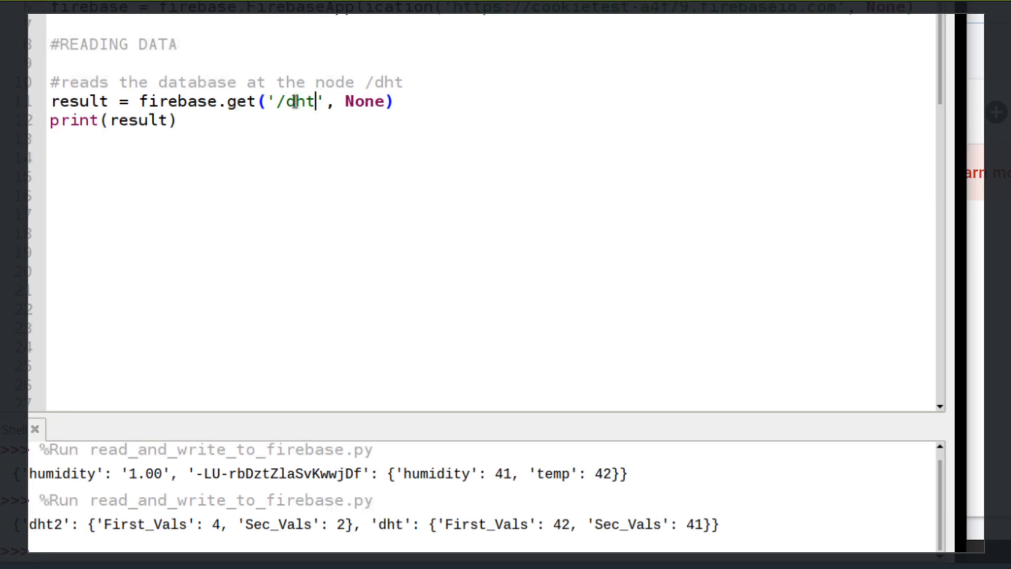
pyautogui.write('/')
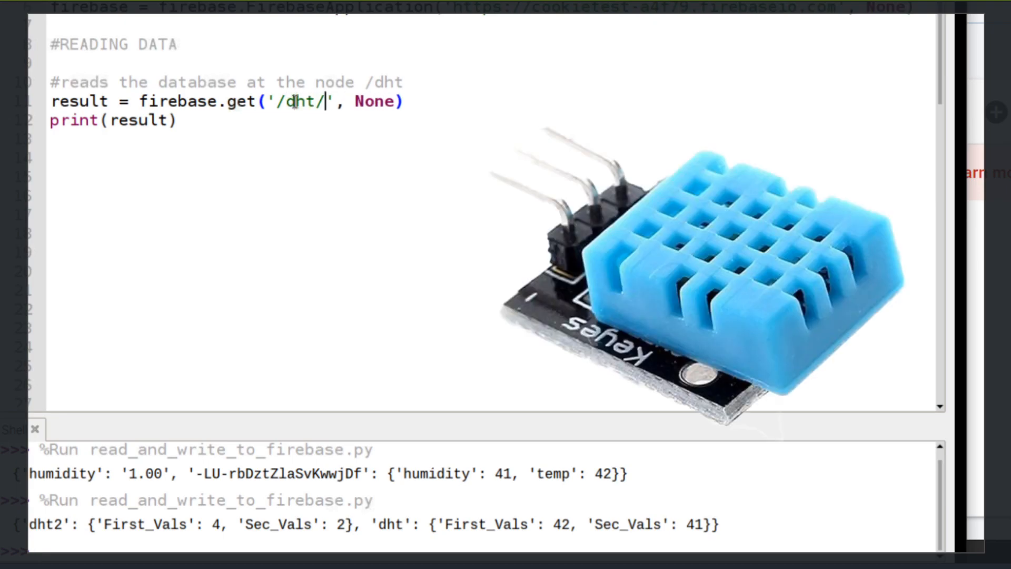